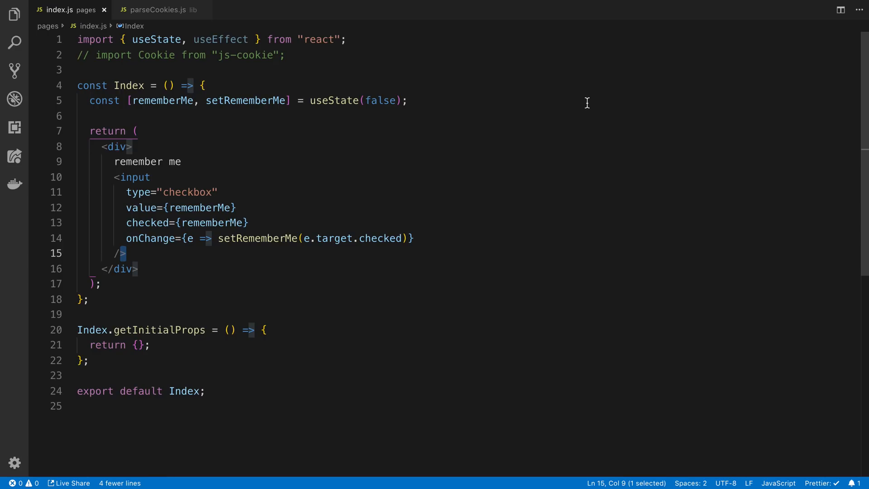
pyautogui.moveTo(468, 126)
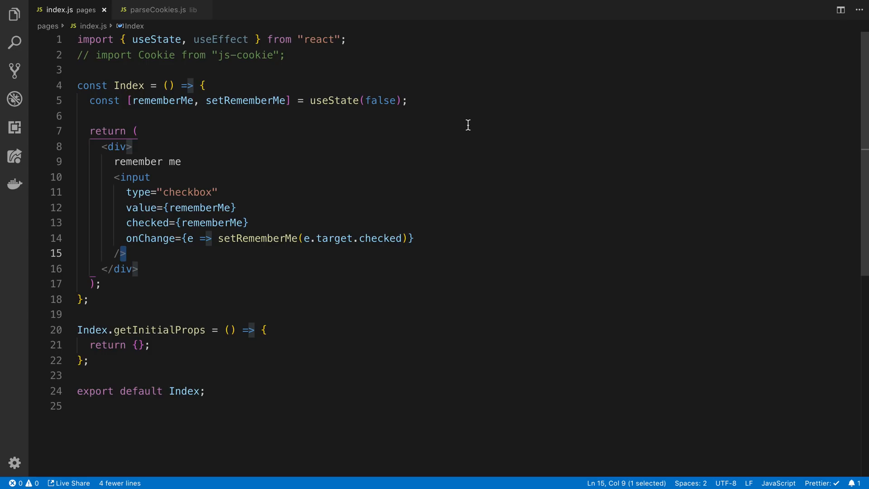
pyautogui.moveTo(423, 177)
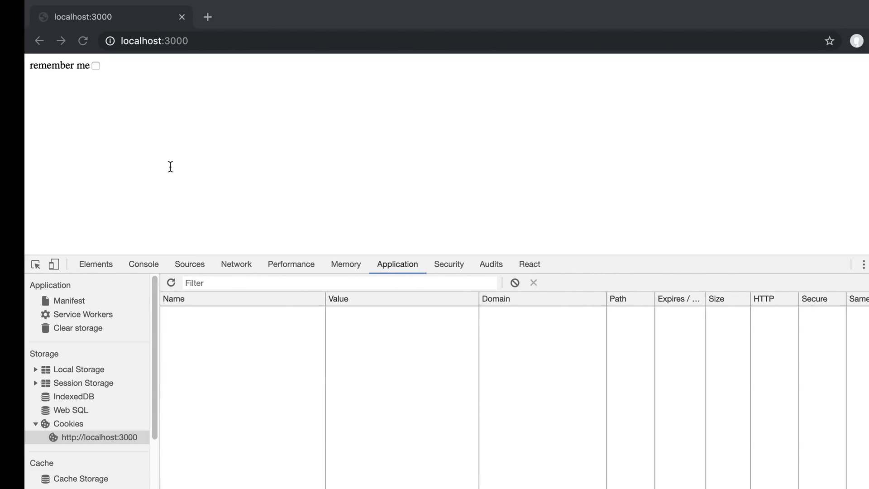
# Step: Tick remember me and reload, seeing the box come back unticked with no cookie stored
pyautogui.click(95, 65)
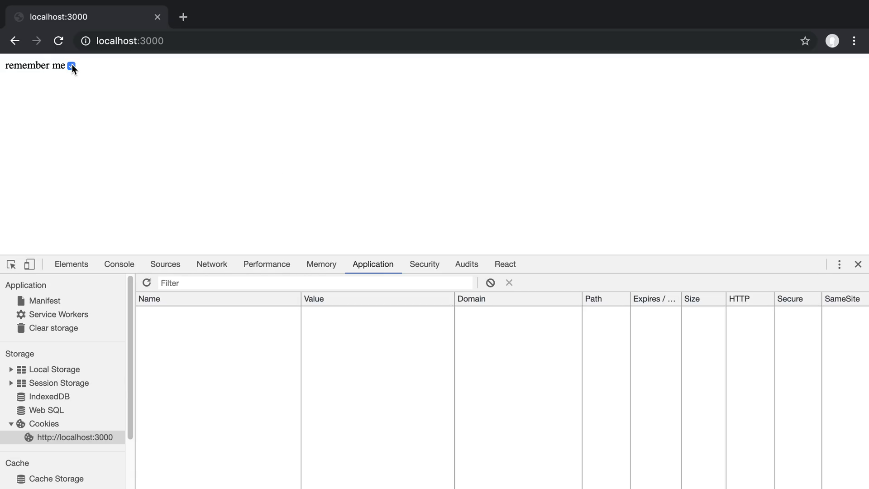
pyautogui.click(72, 65)
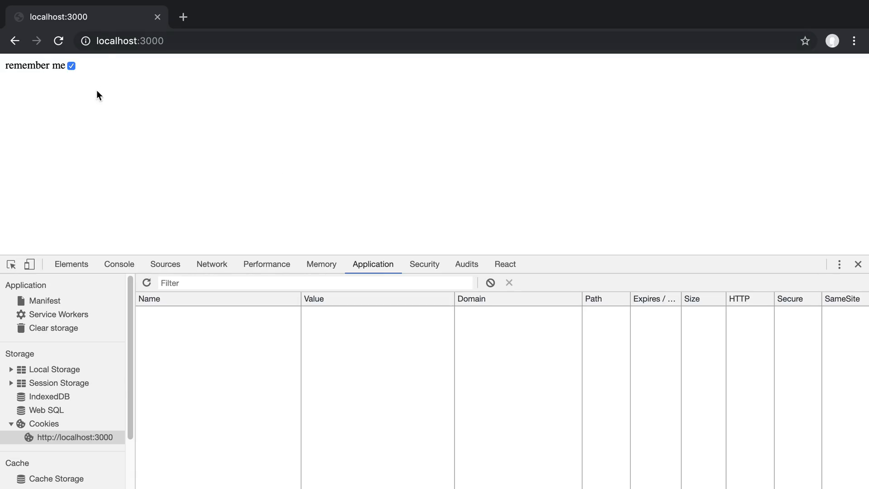
pyautogui.click(71, 66)
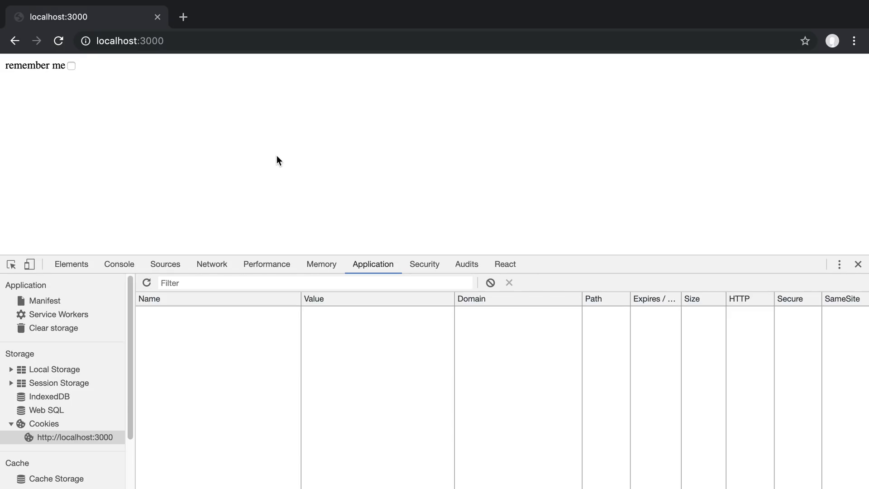
pyautogui.moveTo(212, 152)
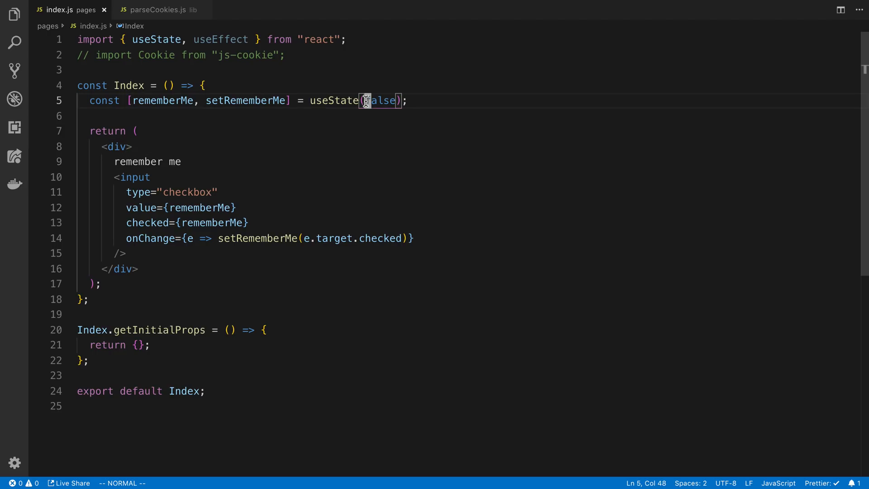
# Step: Start the useState initial value from localStorage.getItem("") instead of false
pyautogui.write('lo')
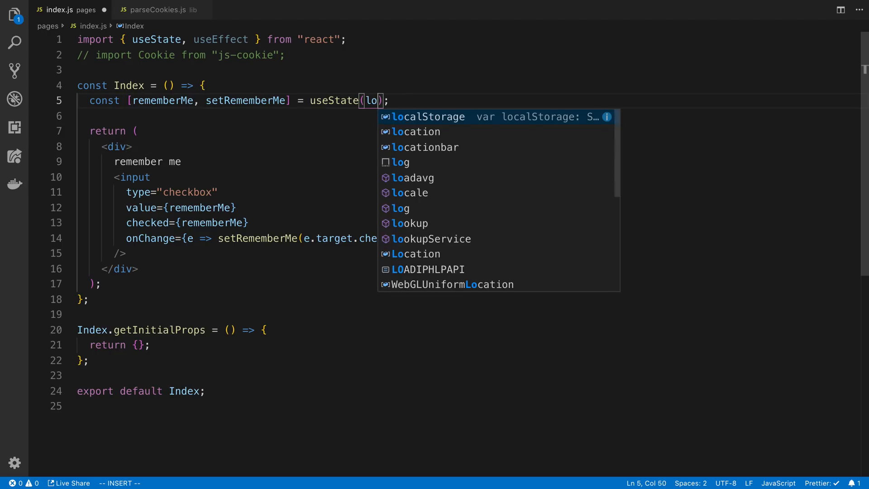
pyautogui.write('localStorage.getItem(')
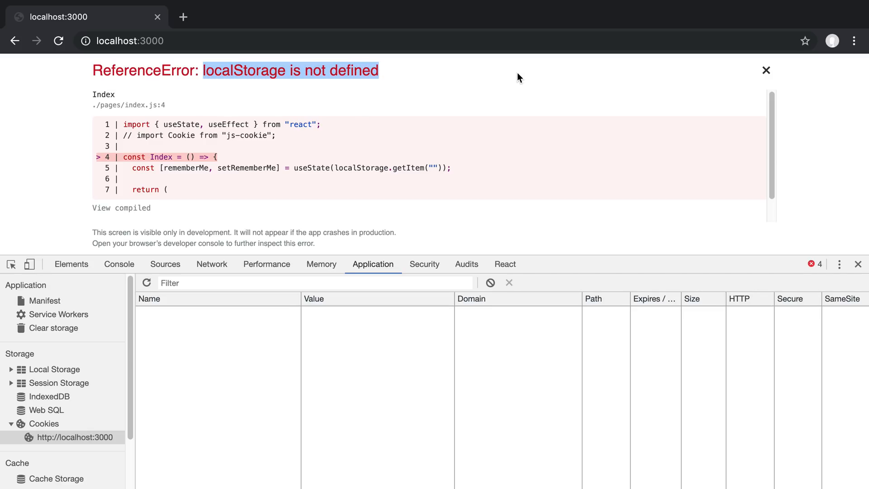
pyautogui.moveTo(514, 76)
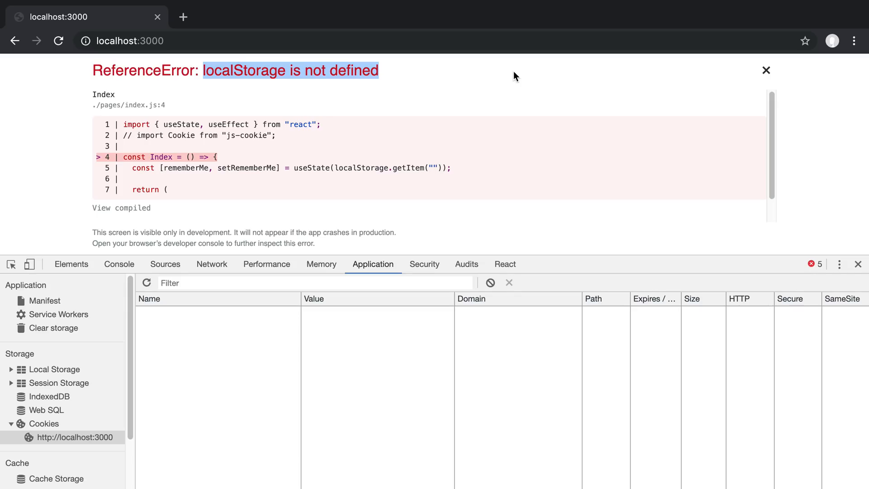
pyautogui.moveTo(239, 67)
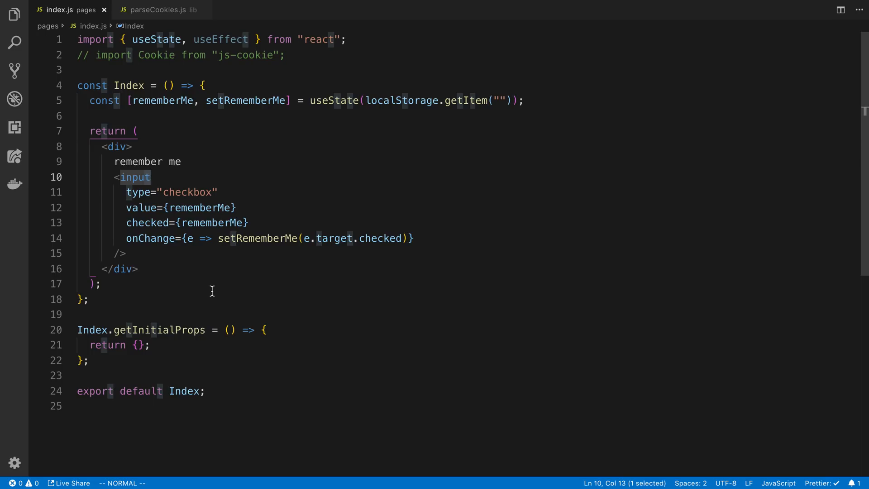
# Step: Replace the localStorage.getItem("") initial value in useState with false
pyautogui.click(92, 283)
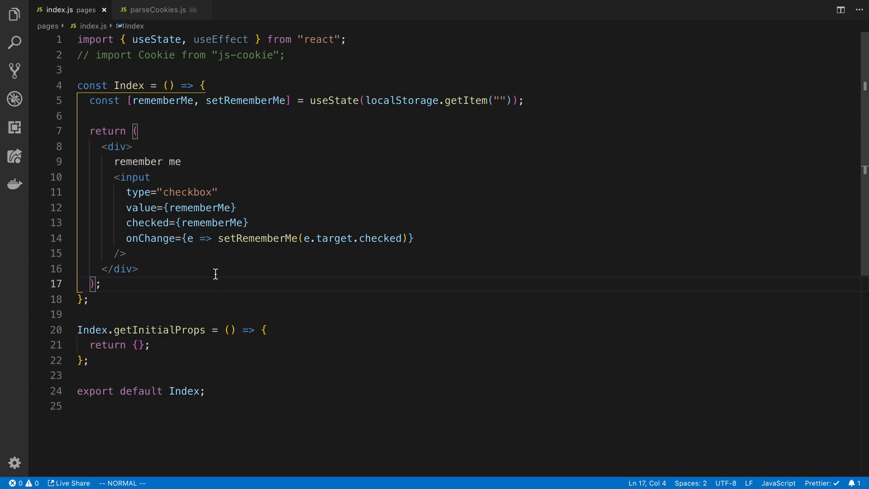
pyautogui.moveTo(319, 173)
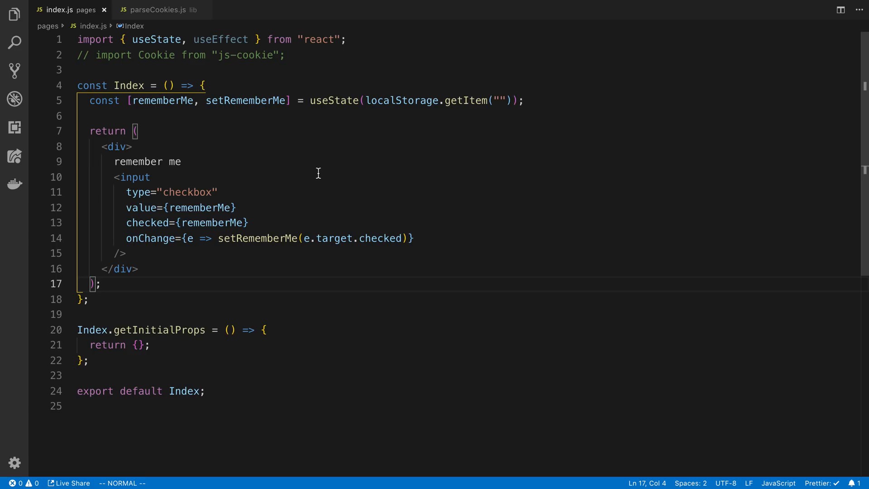
pyautogui.moveTo(437, 121)
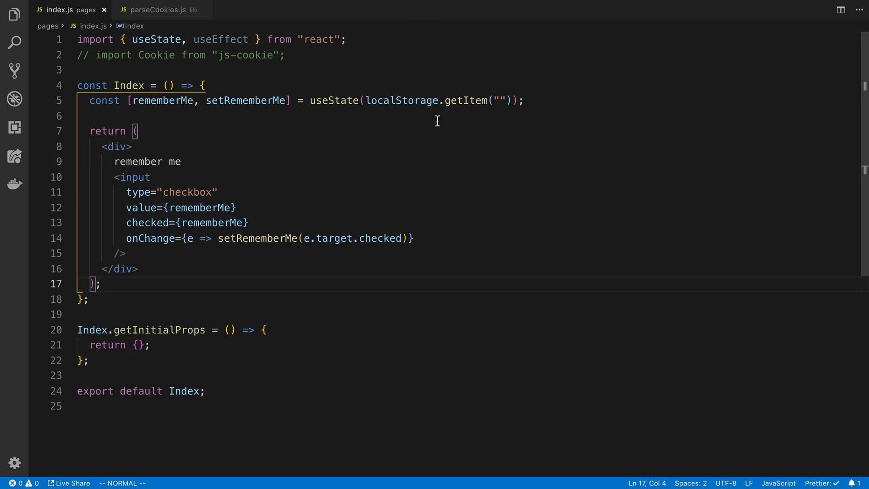
pyautogui.click(367, 100)
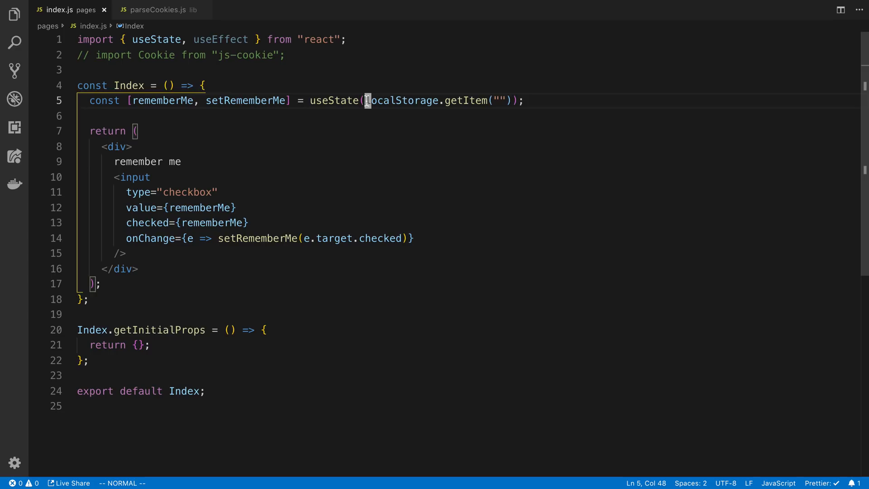
pyautogui.moveTo(419, 90)
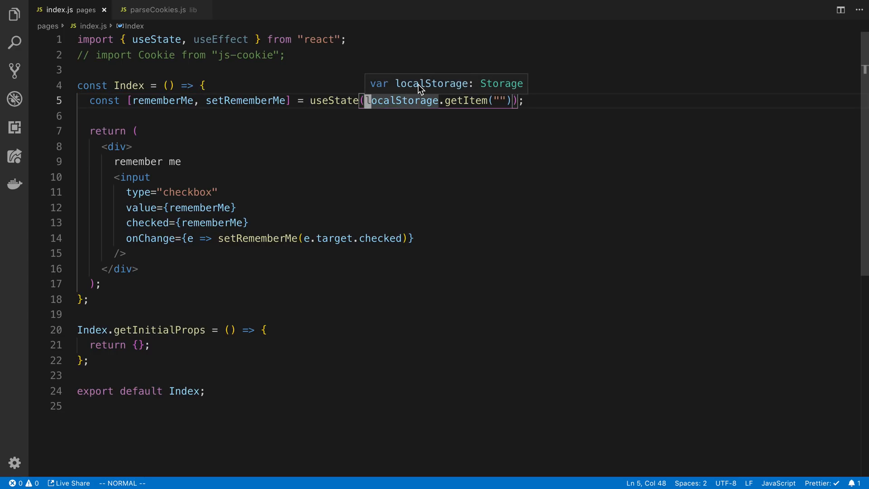
pyautogui.press('v')
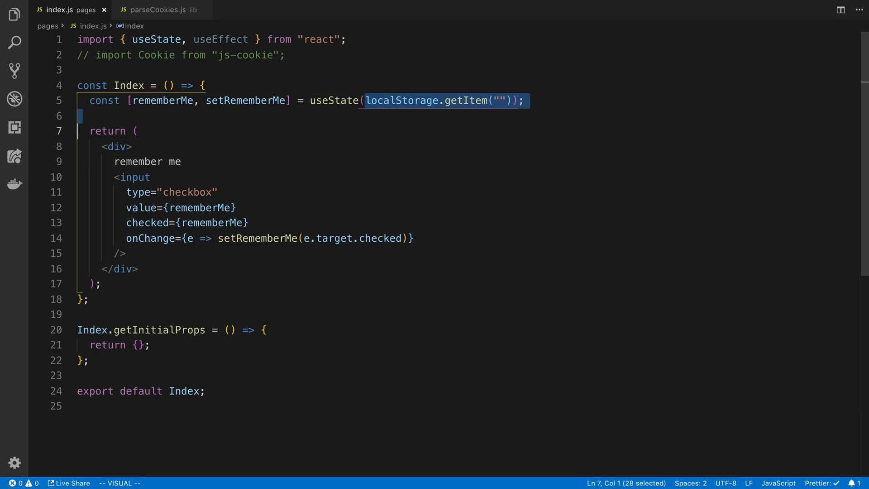
pyautogui.write('false')
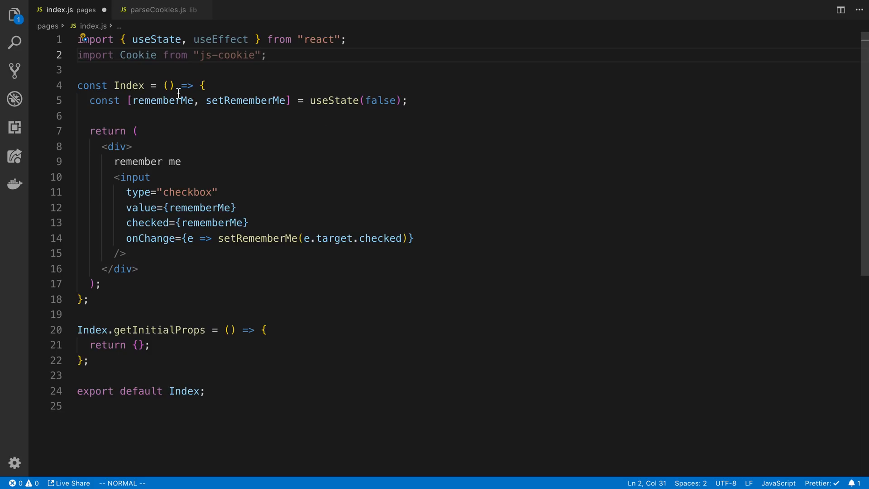
# Step: Uncomment the js-cookie import and add useEffect calling Cookie.set('rememberMe', rememberMe) on [rememberMe]
pyautogui.doubleClick(159, 100)
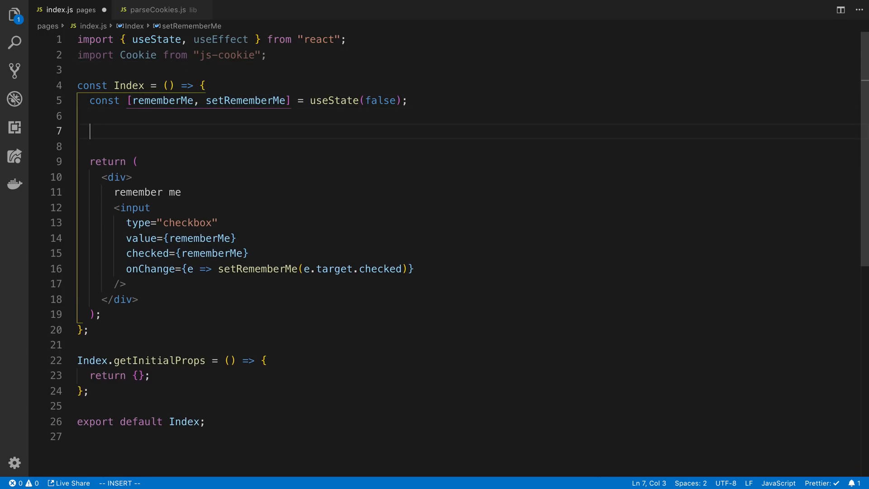
pyautogui.write('useEffect(() => {')
pyautogui.write('}, [rememberMe])')
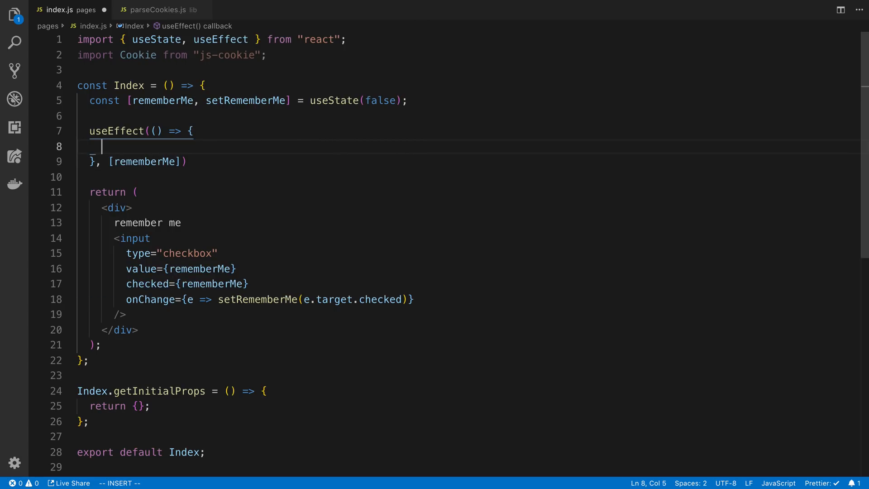
pyautogui.write('Cookie.set(')
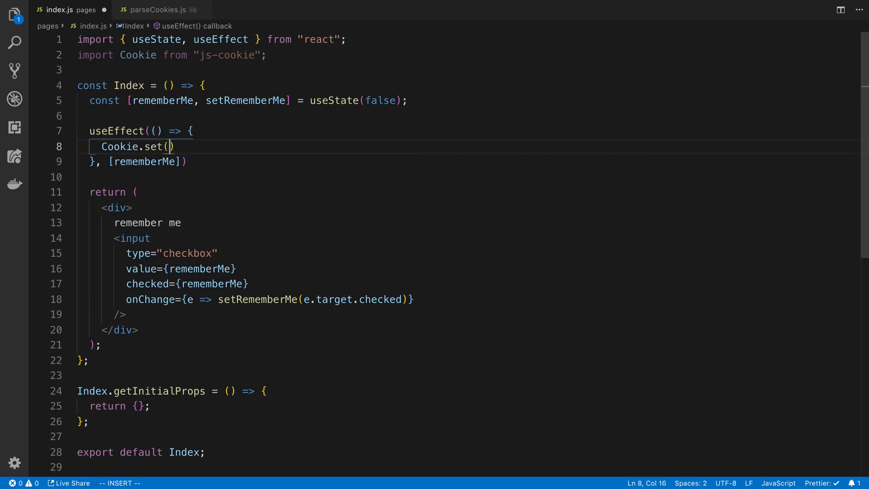
pyautogui.write("'rememberMe'")
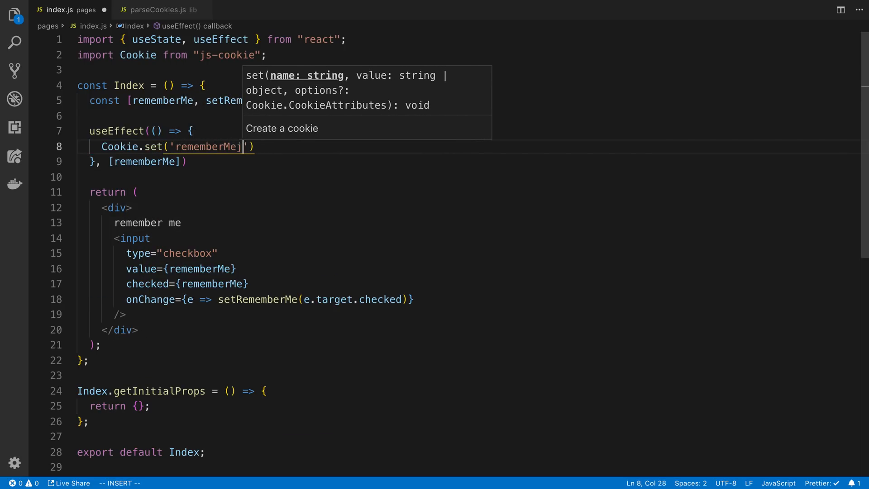
pyautogui.write("', r'")
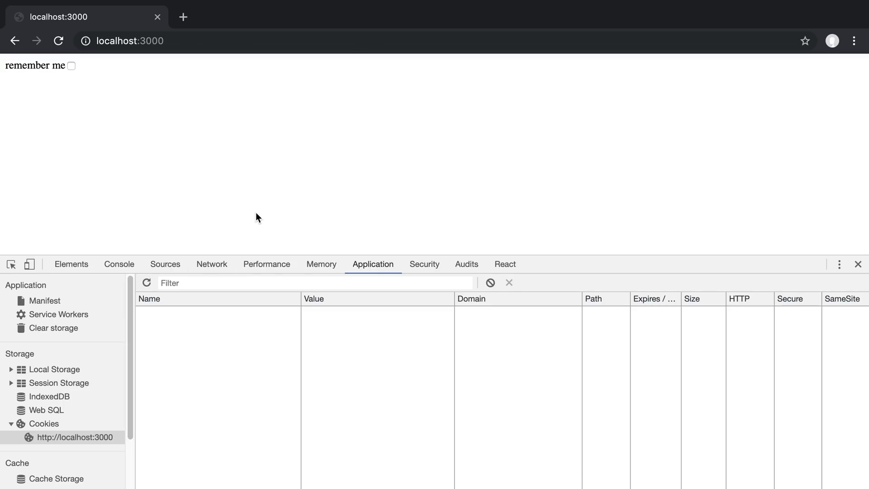
pyautogui.moveTo(76, 75)
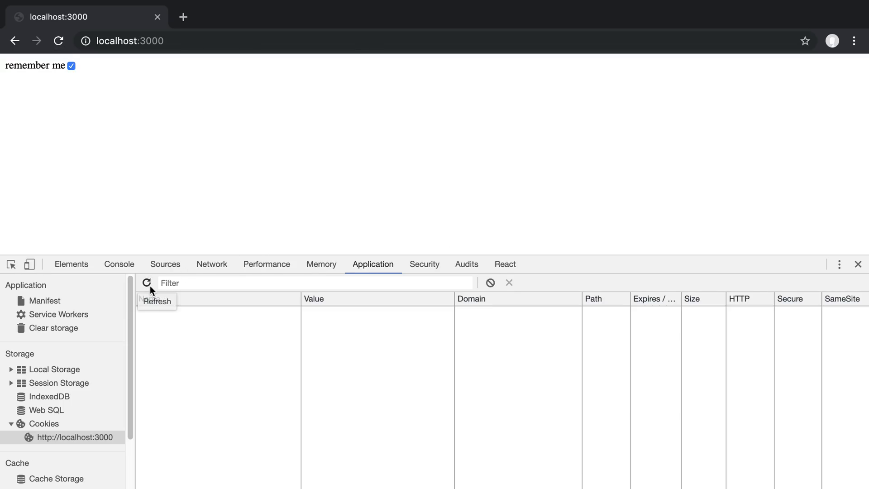
# Step: Refresh the DevTools cookies list and toggle remember me, seeing rememberMe go true then false
pyautogui.click(146, 283)
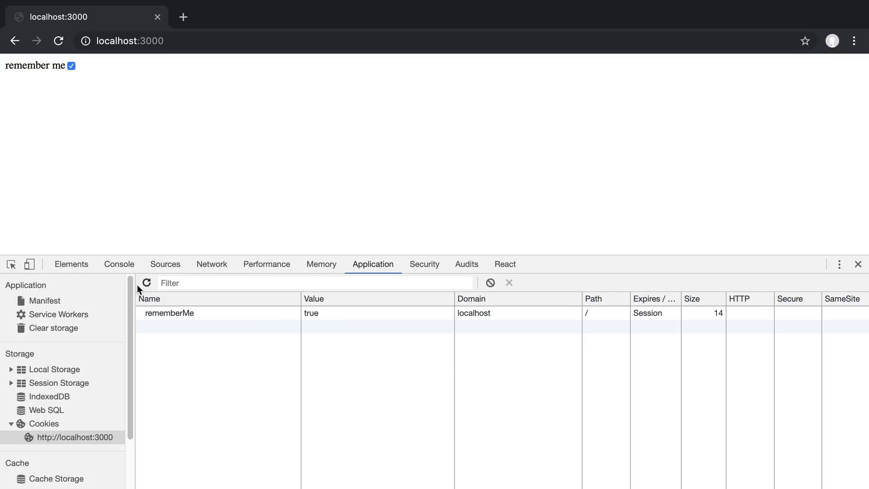
pyautogui.click(70, 65)
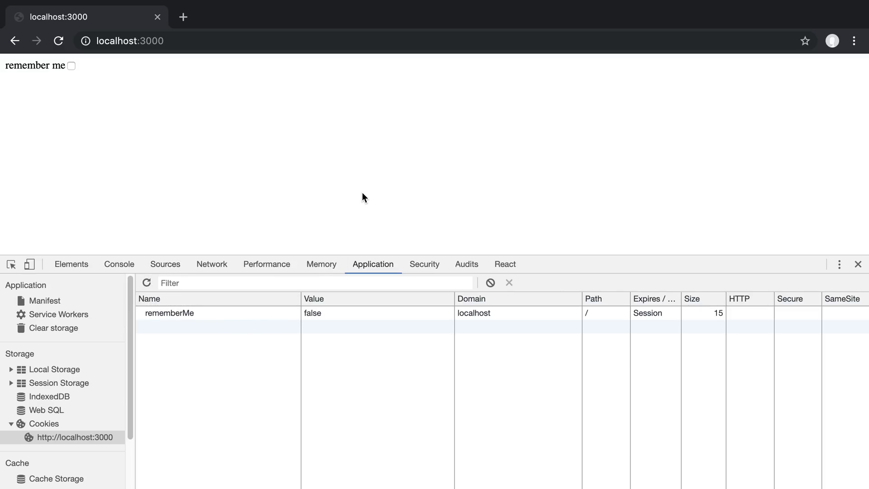
pyautogui.moveTo(367, 318)
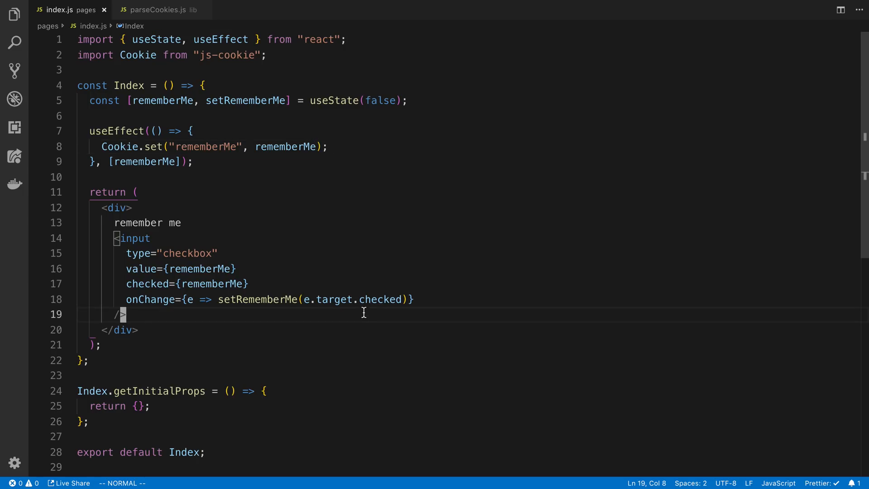
pyautogui.moveTo(337, 394)
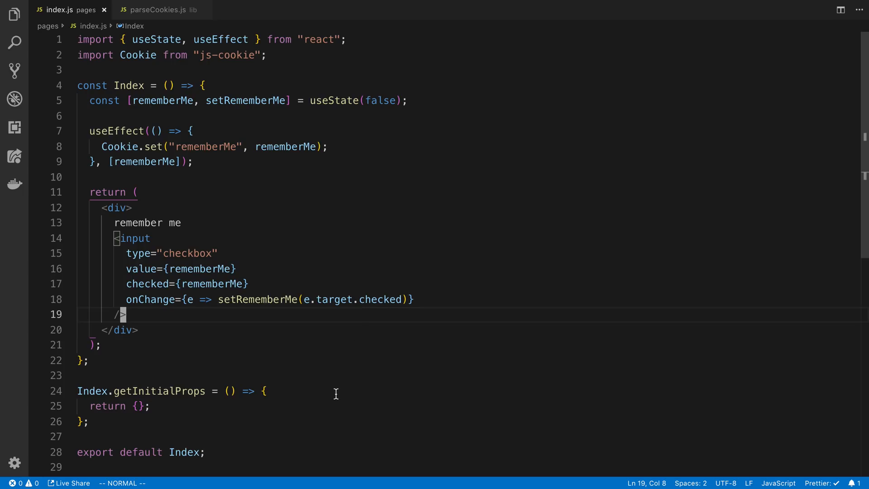
pyautogui.moveTo(275, 121)
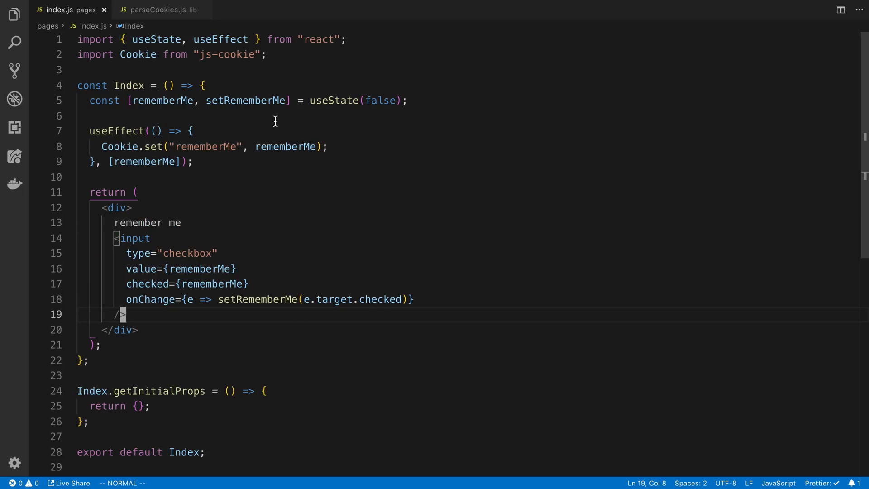
# Step: Take { req } in getInitialProps and set const cookies = parseCookies(req)
pyautogui.scroll(-3)
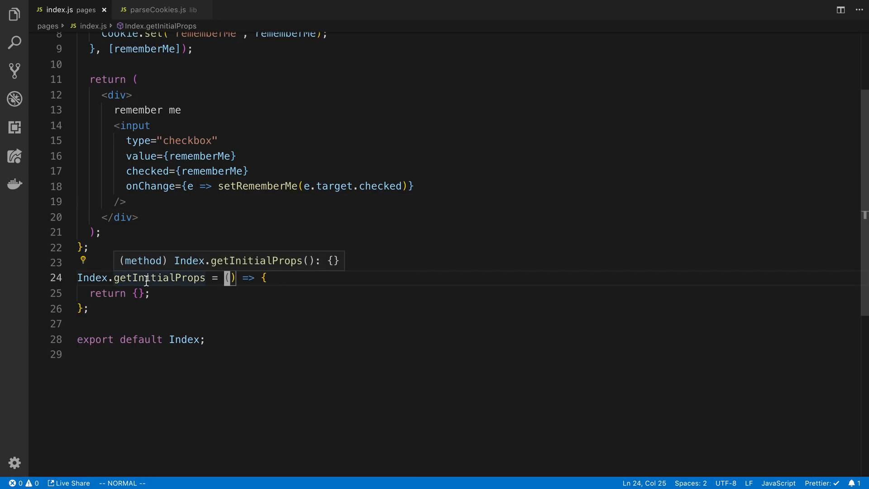
pyautogui.press('i')
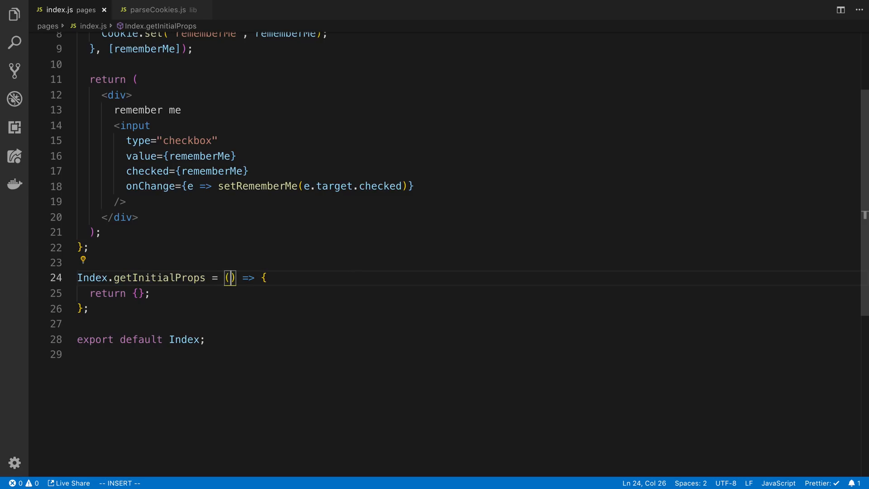
pyautogui.write('{req}')
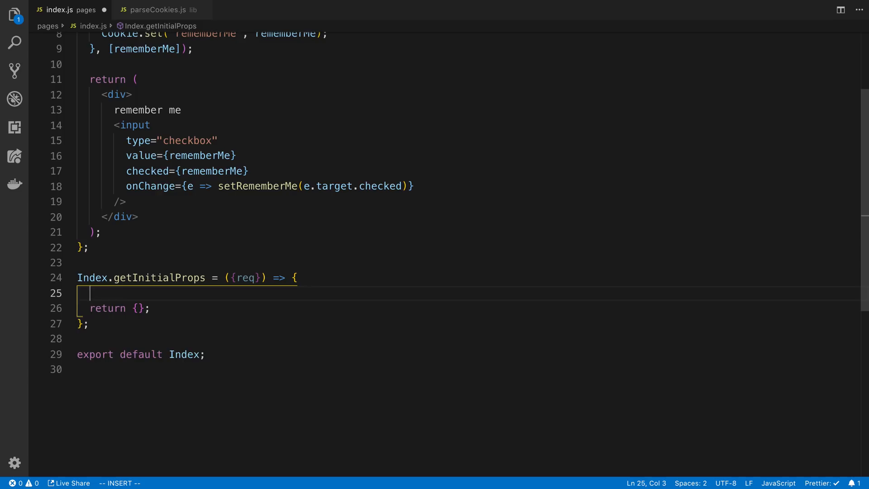
pyautogui.write('const cook')
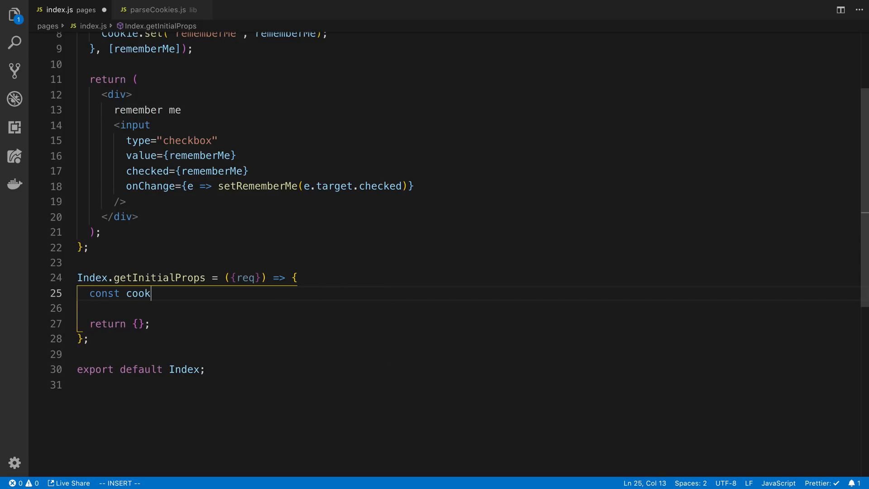
pyautogui.write('ies = parse')
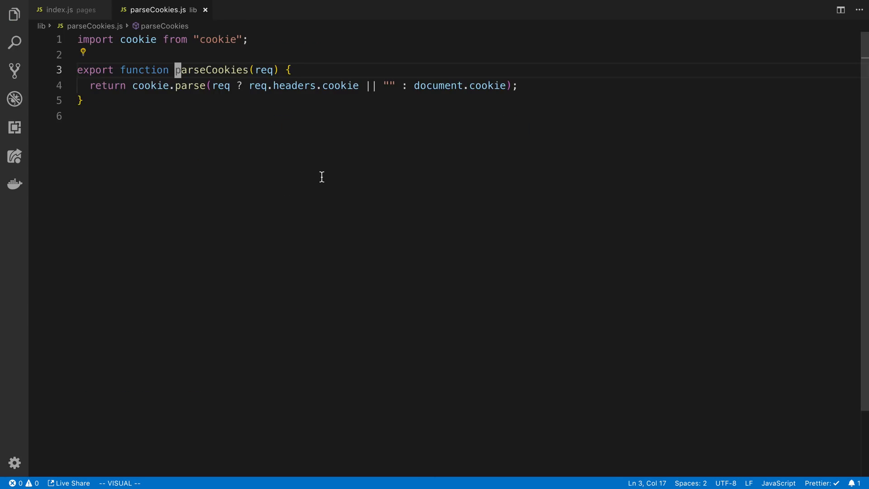
pyautogui.moveTo(245, 129)
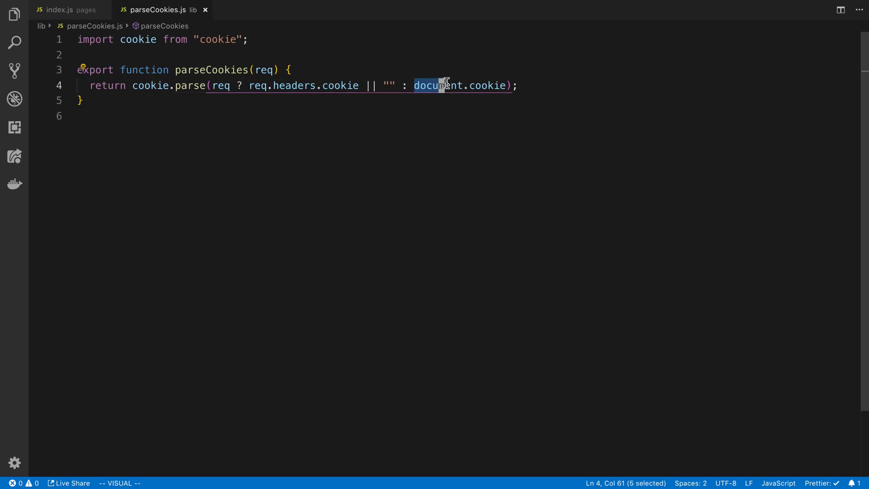
# Step: Review the document.cookie fallback in parseCookies.js and return to index.js
pyautogui.moveTo(440, 85); pyautogui.dragTo(501, 85)
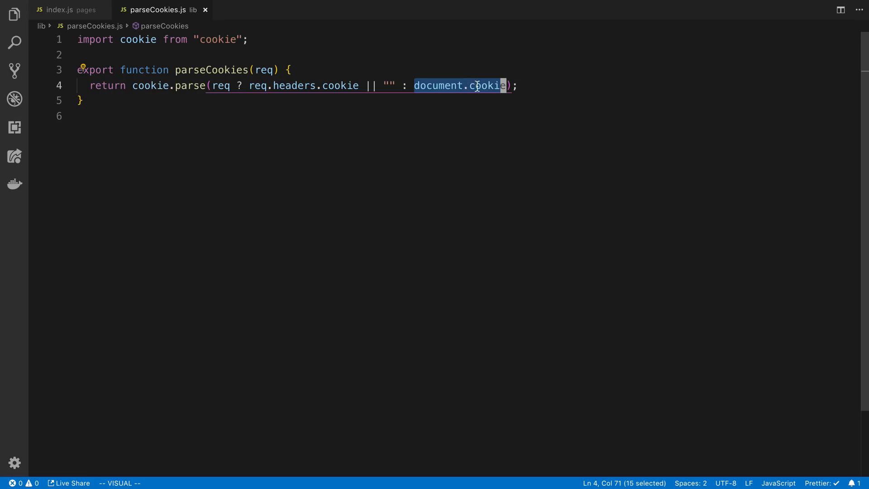
pyautogui.click(50, 12)
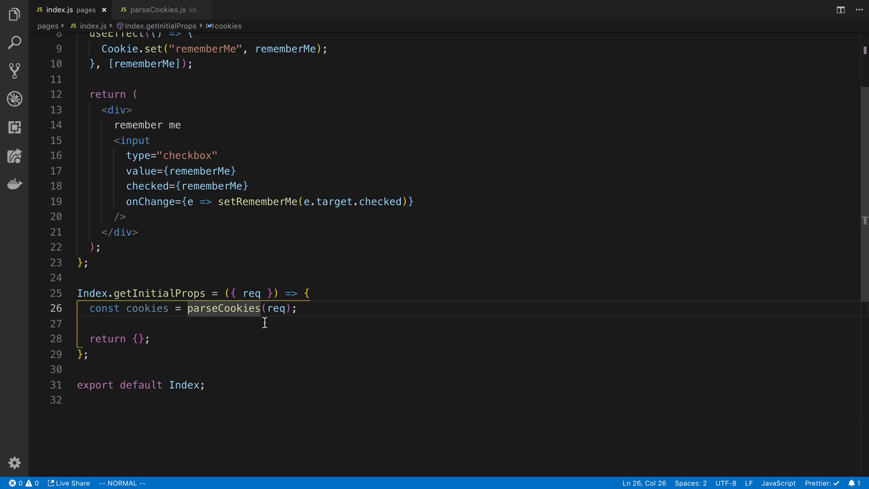
# Step: Return initialRememberValue: cookies.rememberMe from getInitialProps and save
pyautogui.write('c')
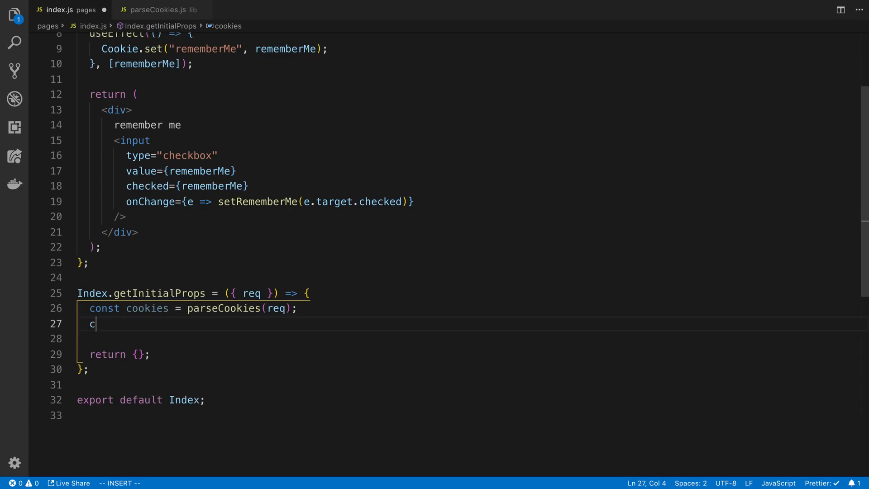
pyautogui.write('ookies.')
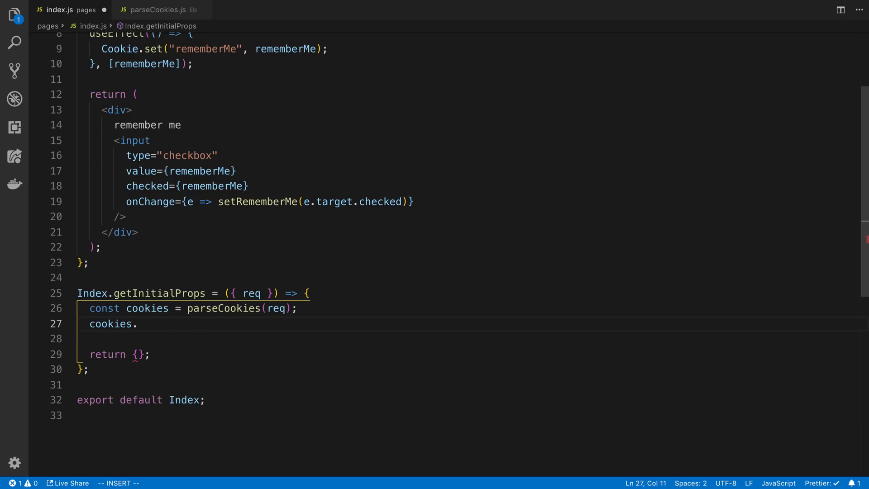
pyautogui.write('rememberMe')
pyautogui.write('initi')
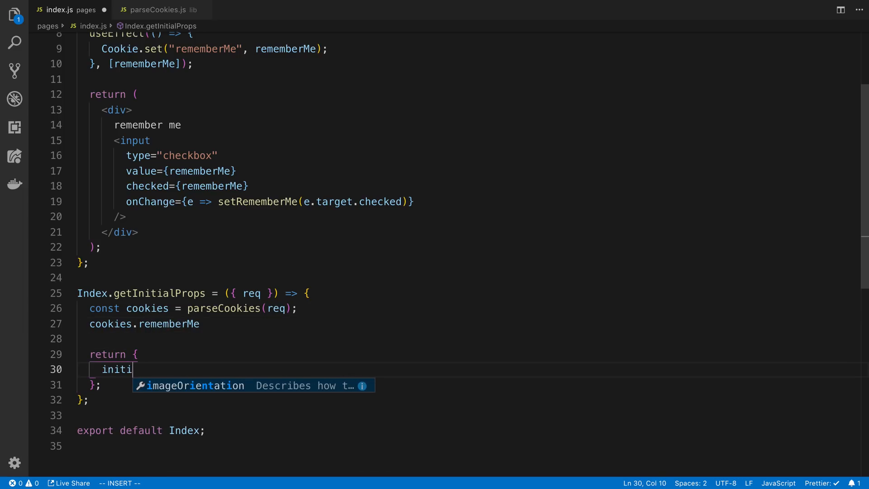
pyautogui.write('alRememberValue:')
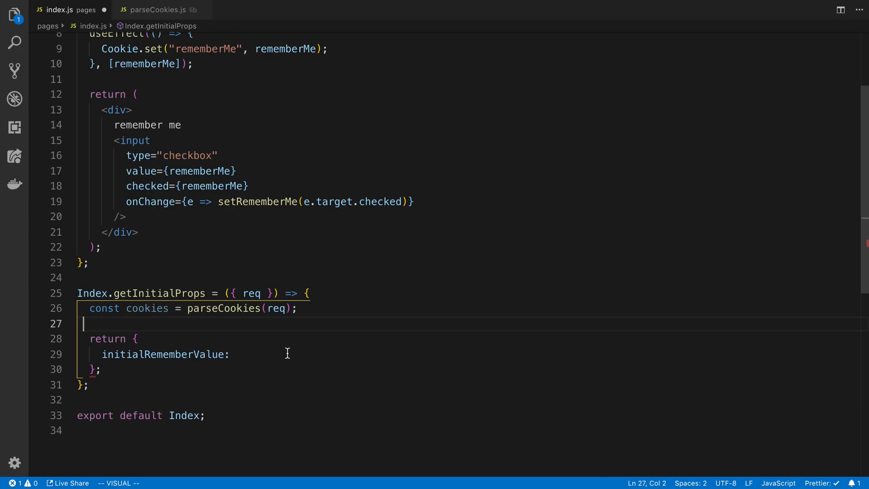
pyautogui.write('cookies.rememberMe')
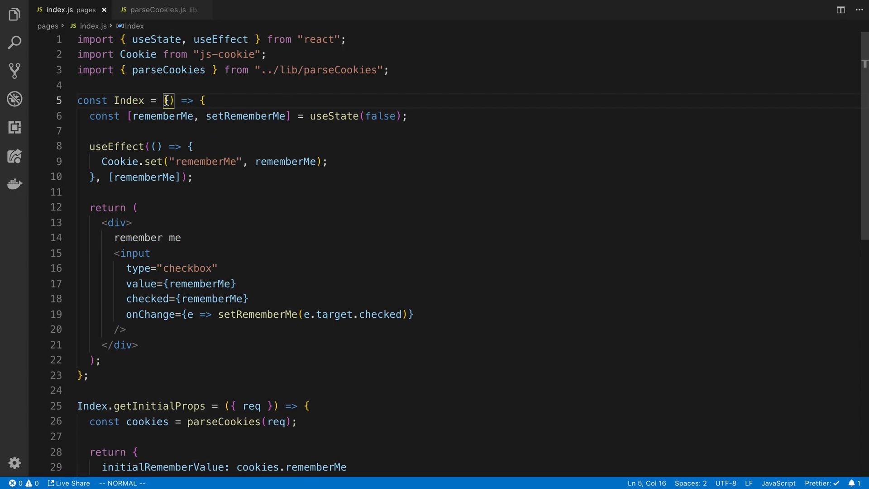
# Step: Destructure { initialRememberValue } in Index and console.log it, seeing false then true in the terminal
pyautogui.write('{ initialRememberValue }')
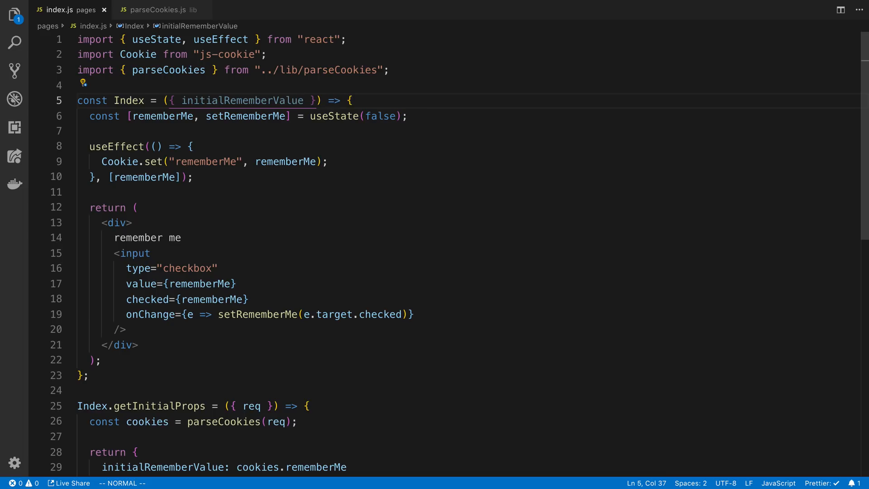
pyautogui.click(230, 99)
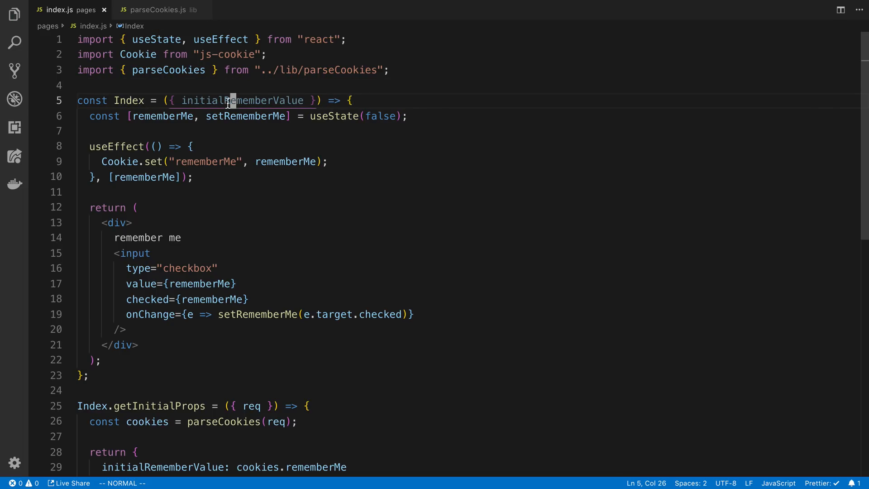
pyautogui.write('console.log("value: ", initialRememberValue);')
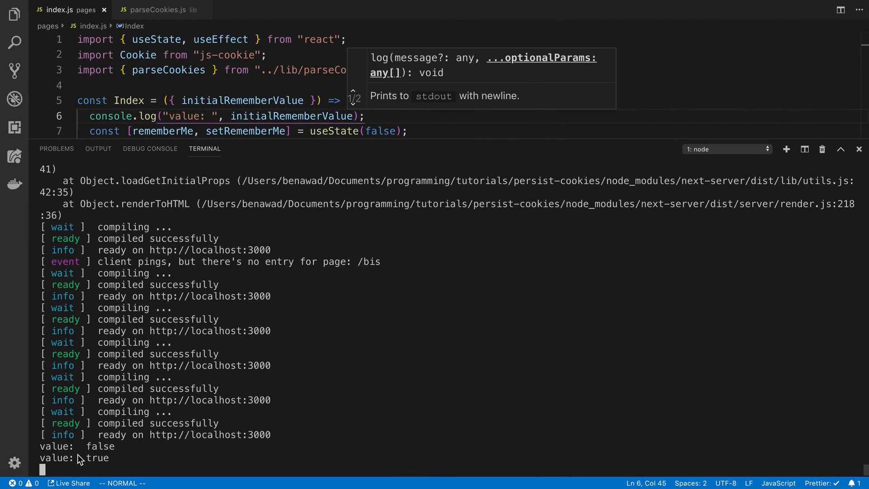
pyautogui.moveTo(138, 461)
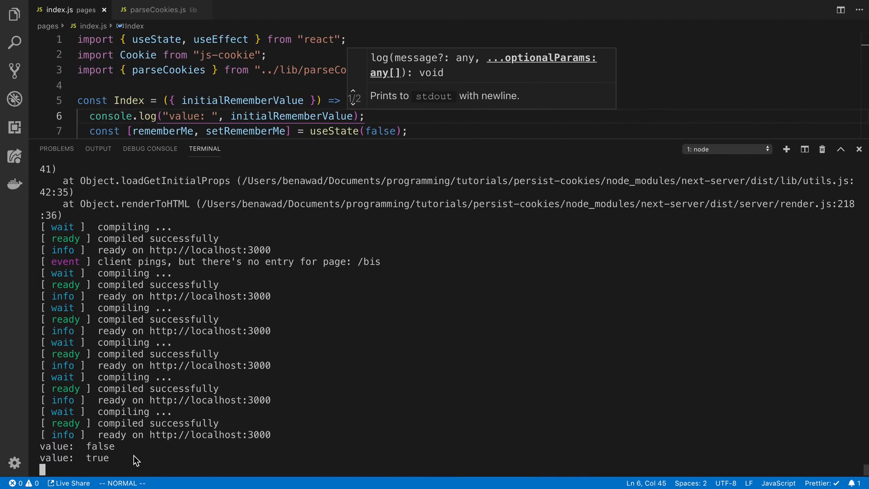
pyautogui.click(846, 148)
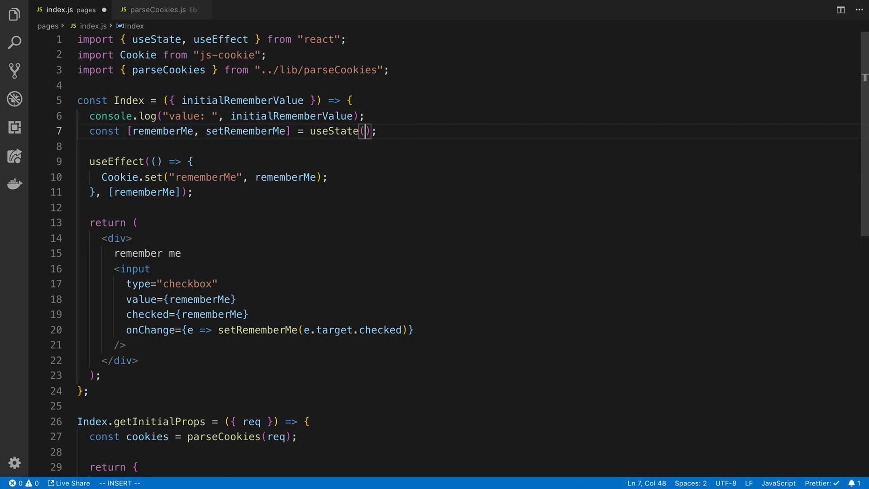
# Step: Lazily initialize useState with () => JSON.parse(initialRememberValue)
pyautogui.write('() => JSON')
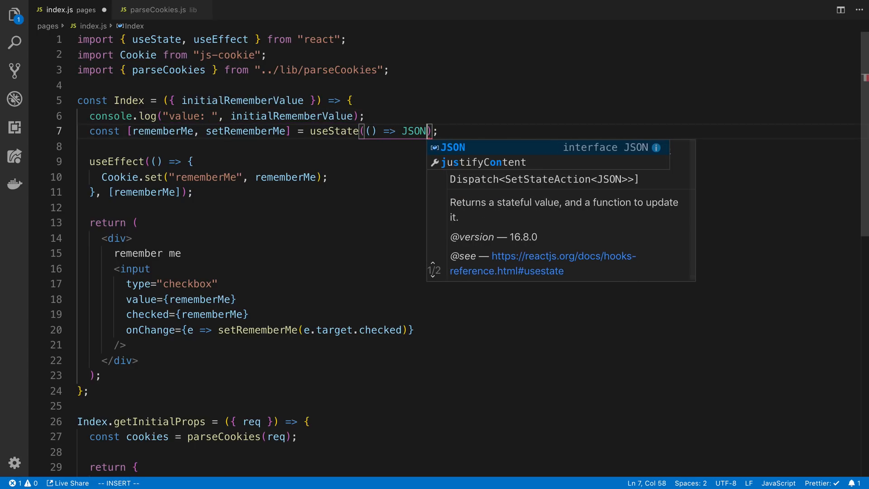
pyautogui.write('.parse(initialRememberValue')
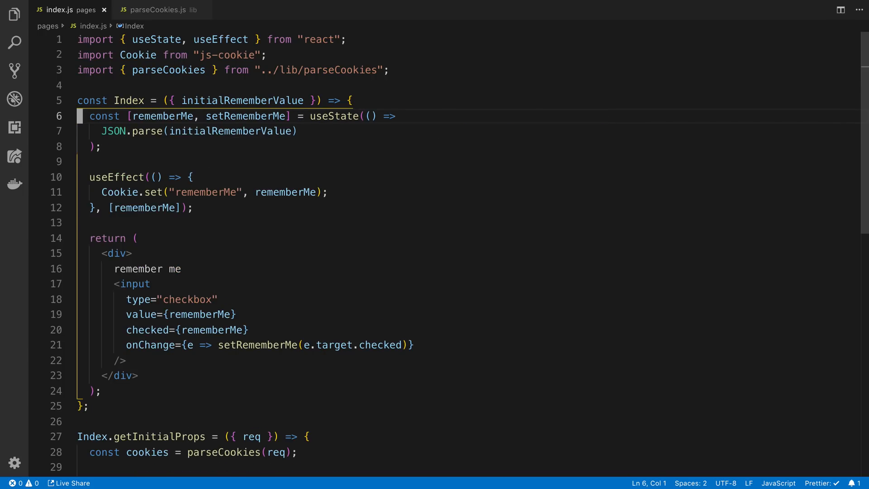
pyautogui.moveTo(252, 192)
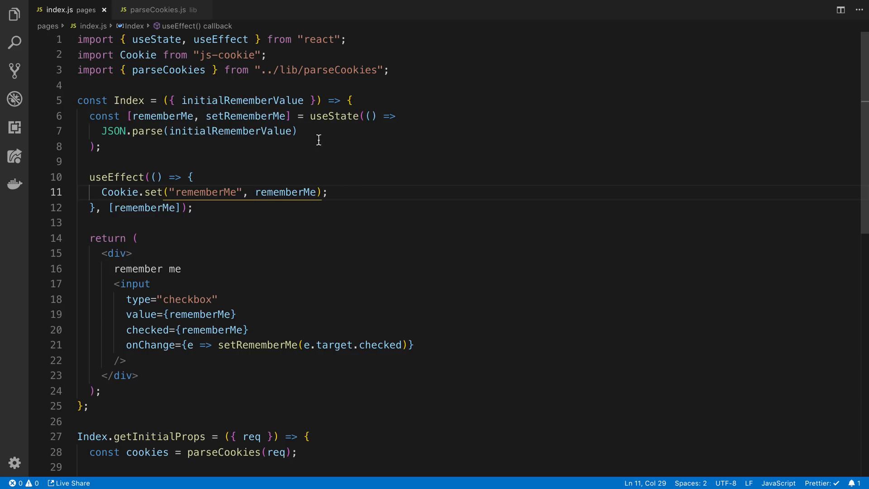
pyautogui.moveTo(316, 176)
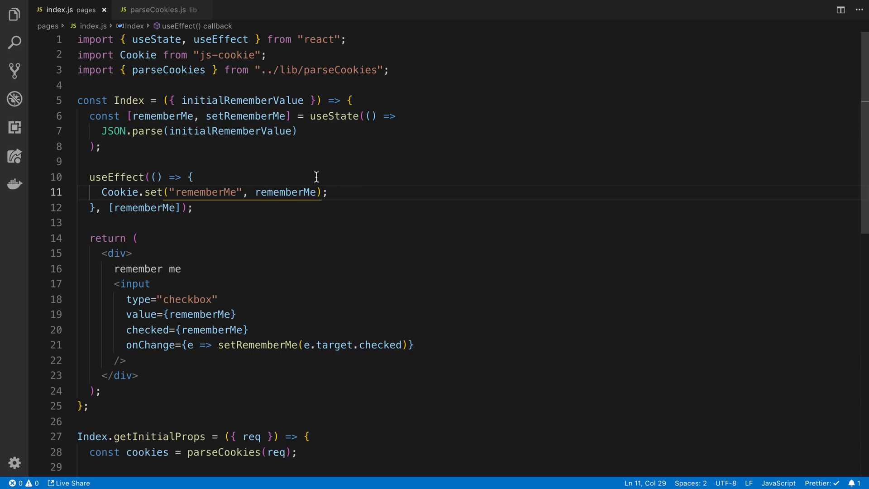
# Step: Store the cookie value as JSON.stringify(rememberMe) in Cookie.set
pyautogui.write('JSON.stringify(')
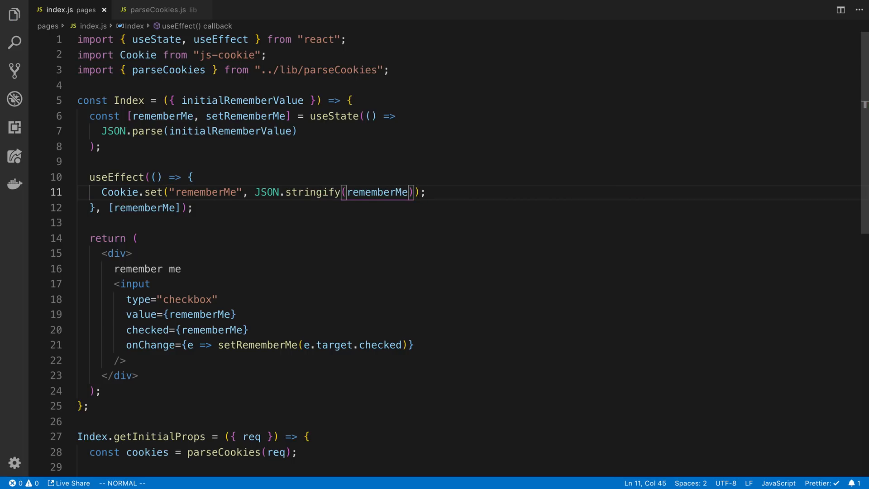
pyautogui.click(157, 192)
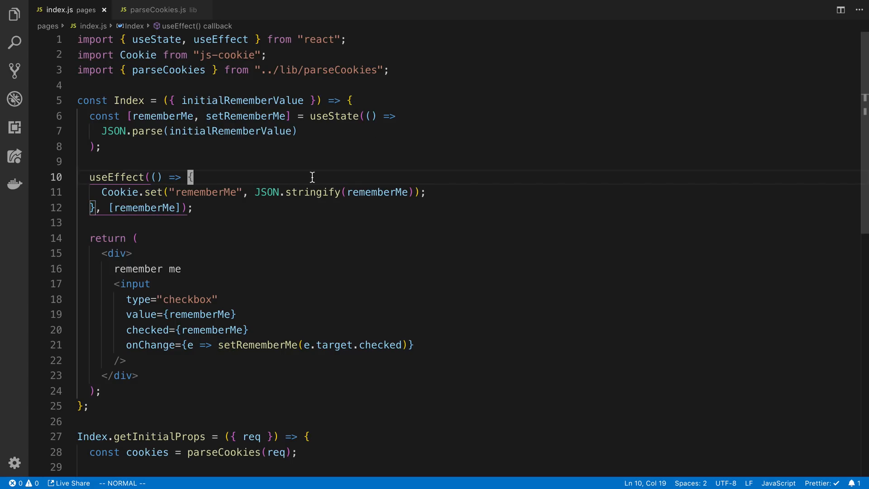
pyautogui.moveTo(255, 192); pyautogui.dragTo(411, 192)
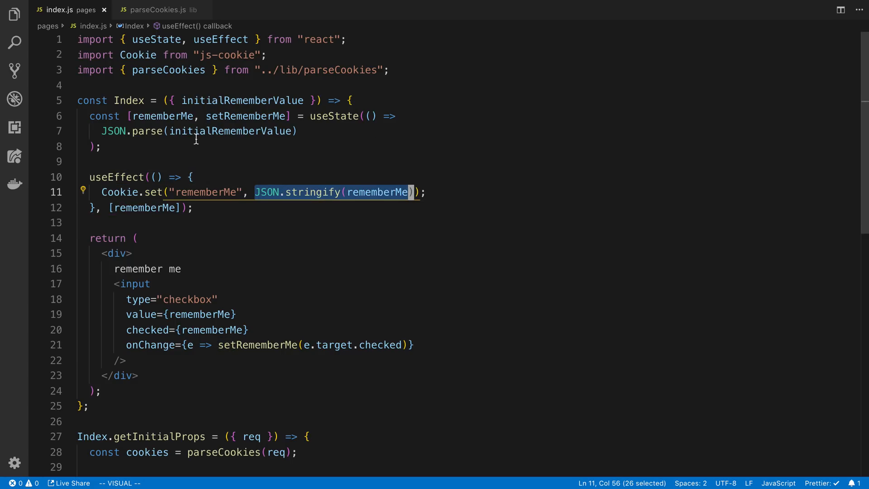
pyautogui.moveTo(141, 131)
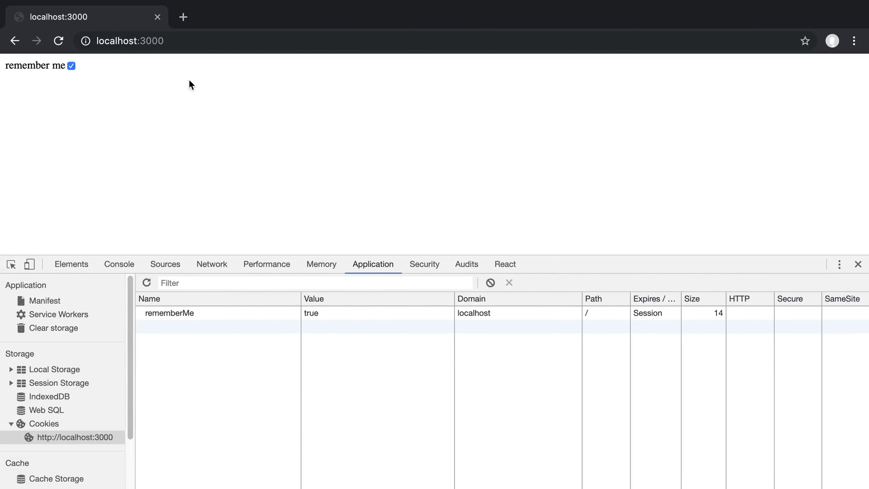
# Step: Reload the page and toggle remember me twice, watching the rememberMe cookie go from true to false
pyautogui.click(58, 41)
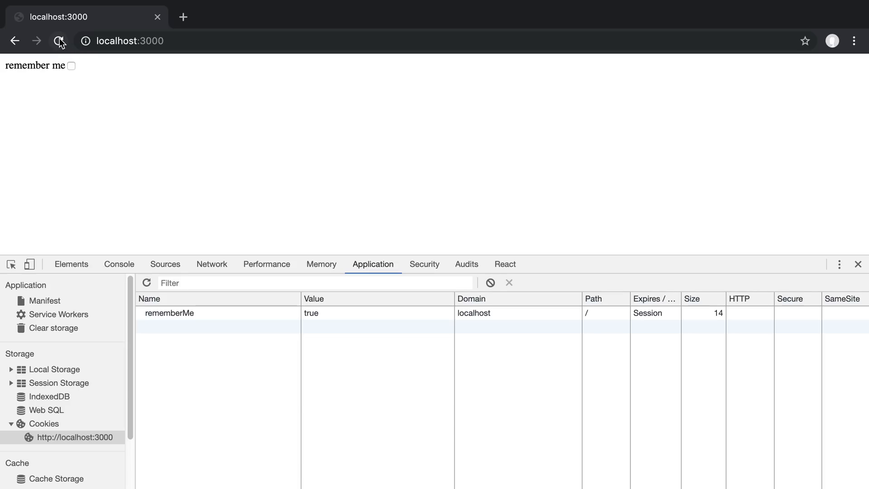
pyautogui.click(71, 66)
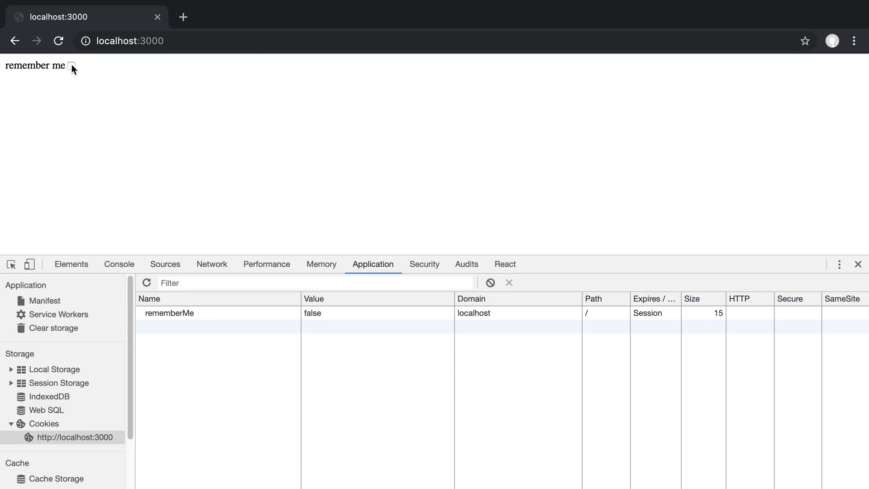
pyautogui.click(71, 66)
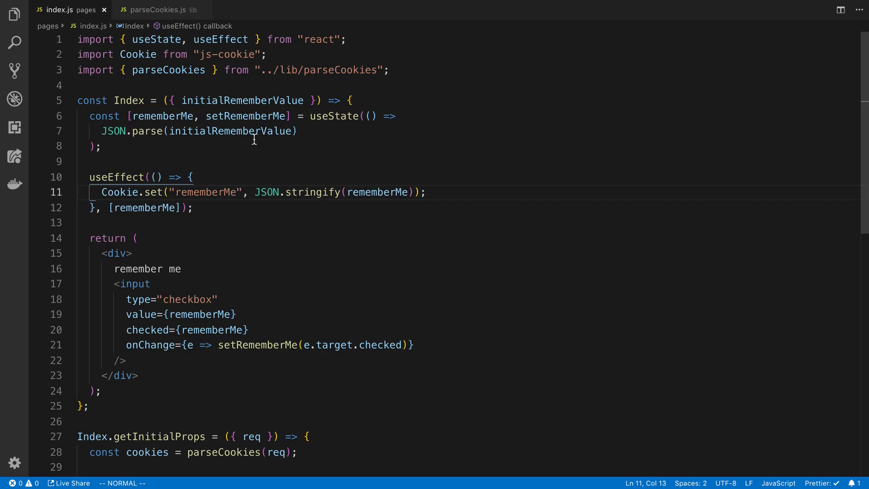
pyautogui.moveTo(459, 180)
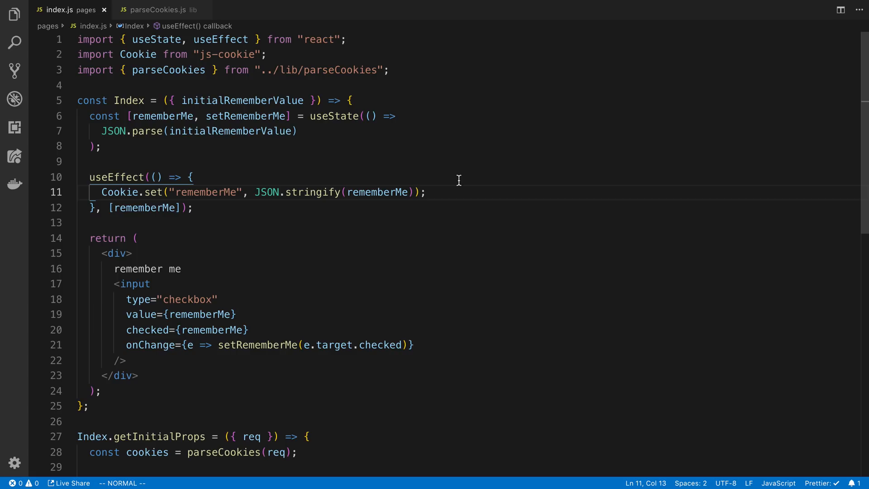
pyautogui.scroll(-3)
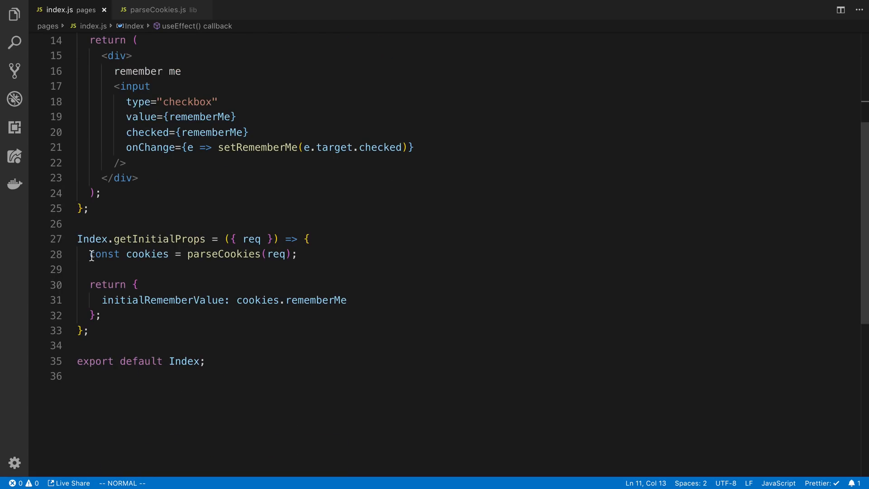
pyautogui.click(214, 254)
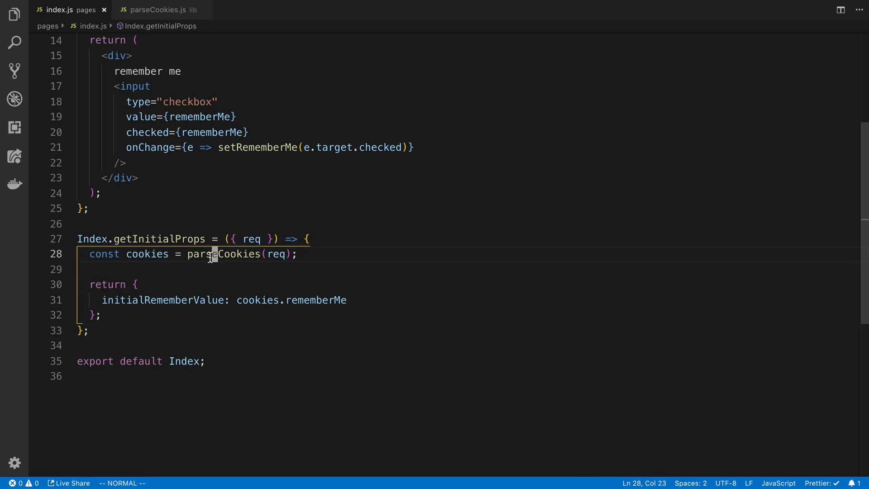
pyautogui.doubleClick(219, 254)
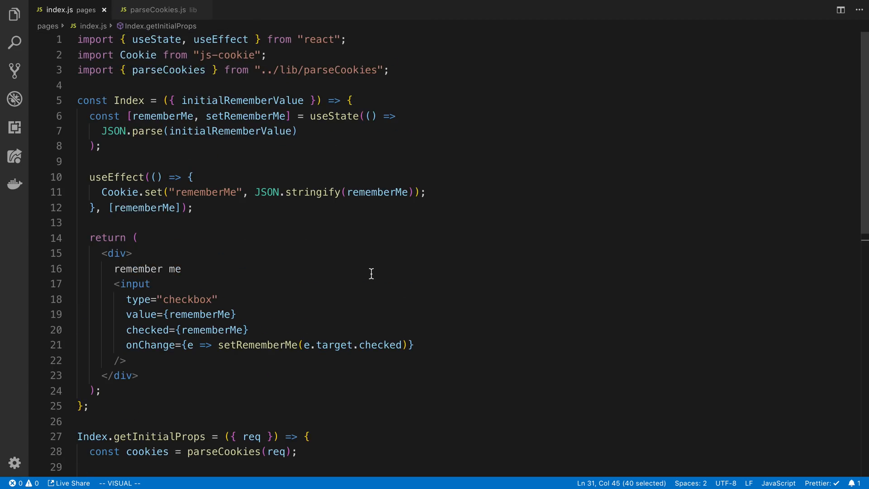
pyautogui.press('Escape')
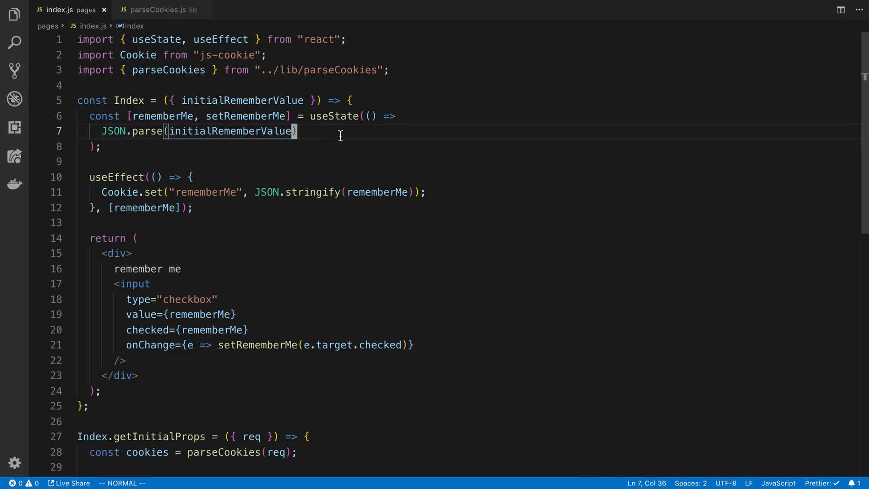
pyautogui.moveTo(356, 132)
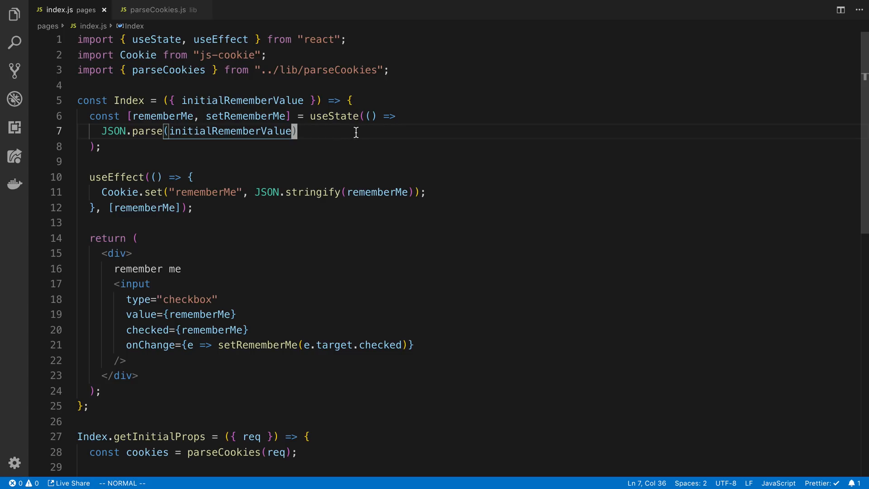